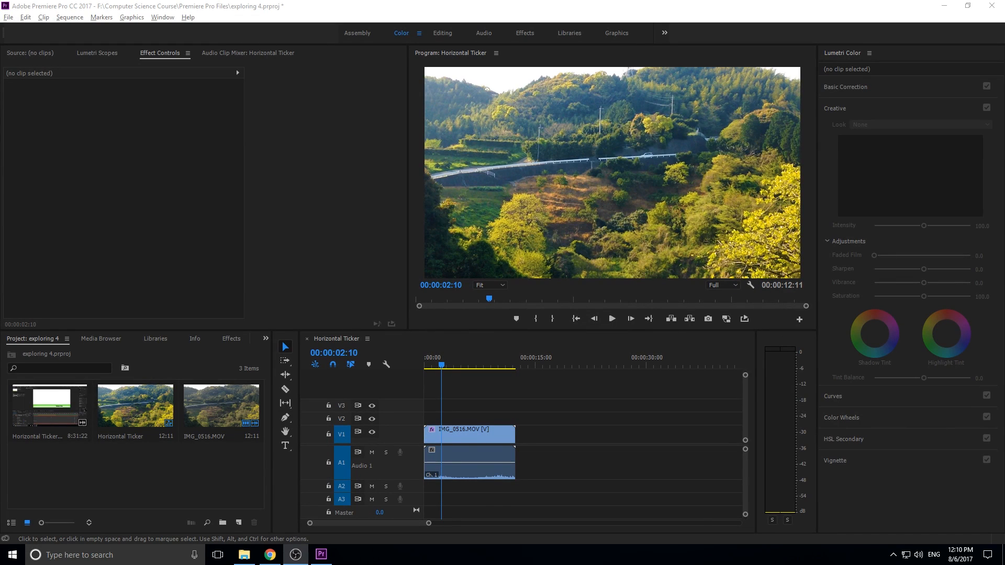
mouse_move(439, 201)
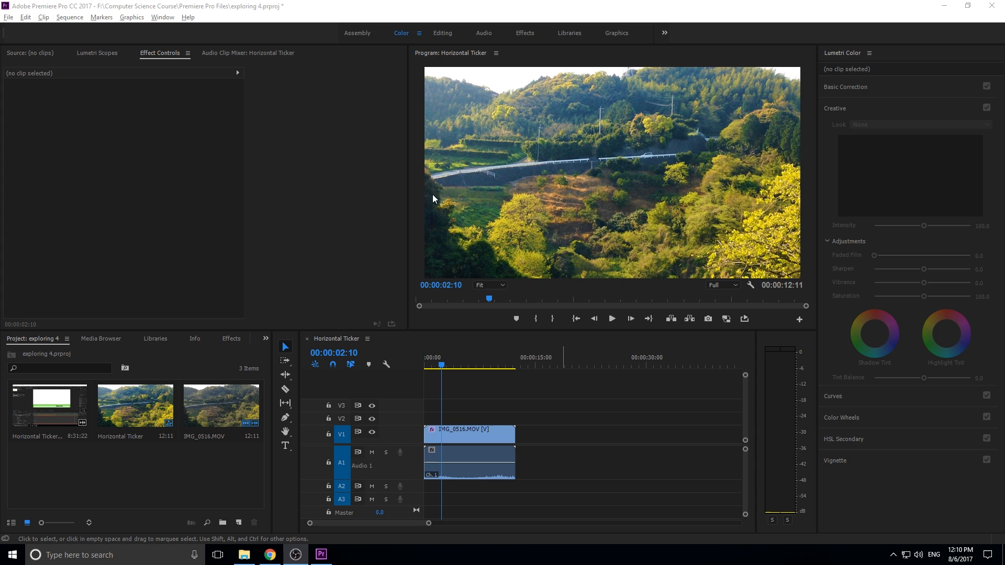
mouse_move(649, 167)
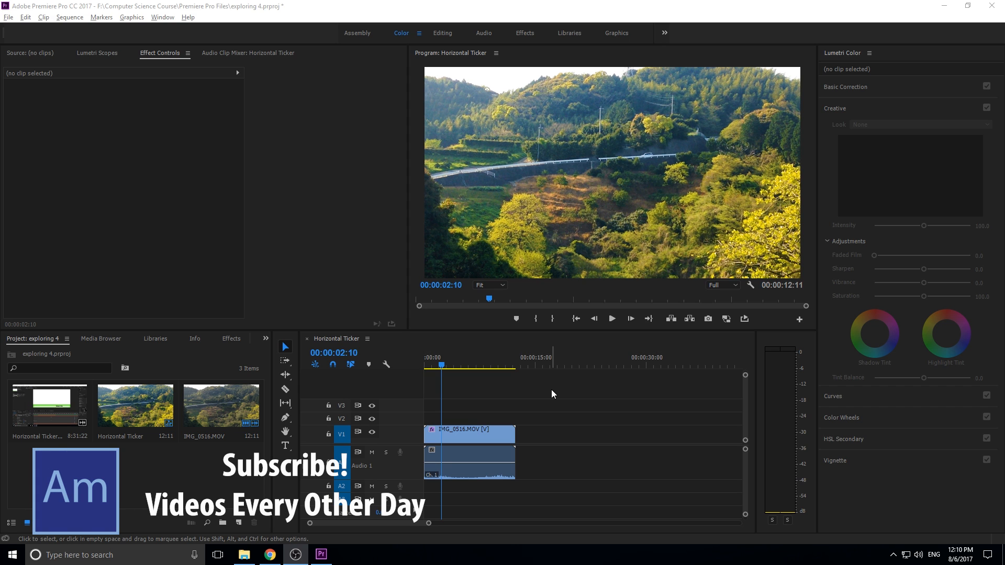
mouse_move(581, 223)
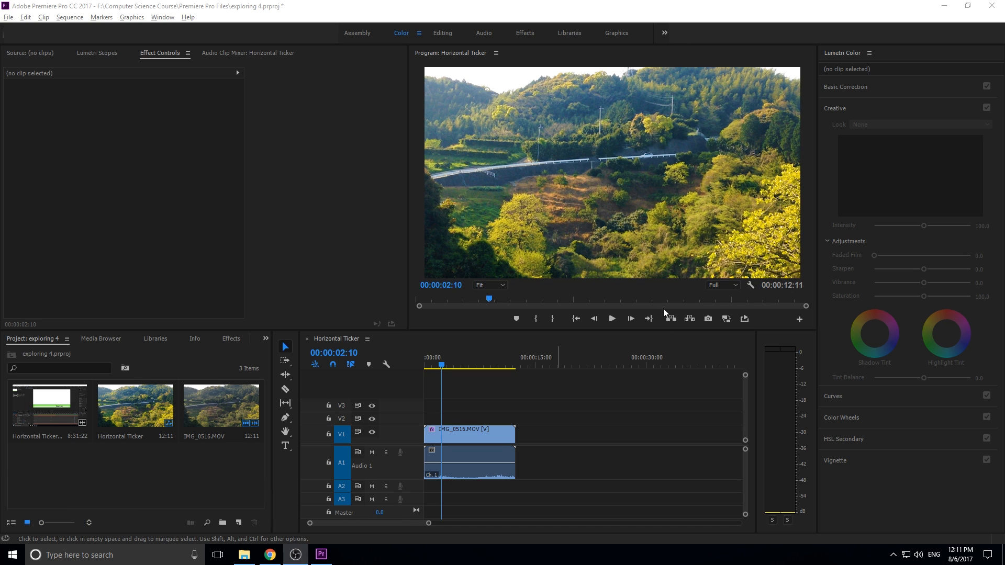
mouse_move(673, 351)
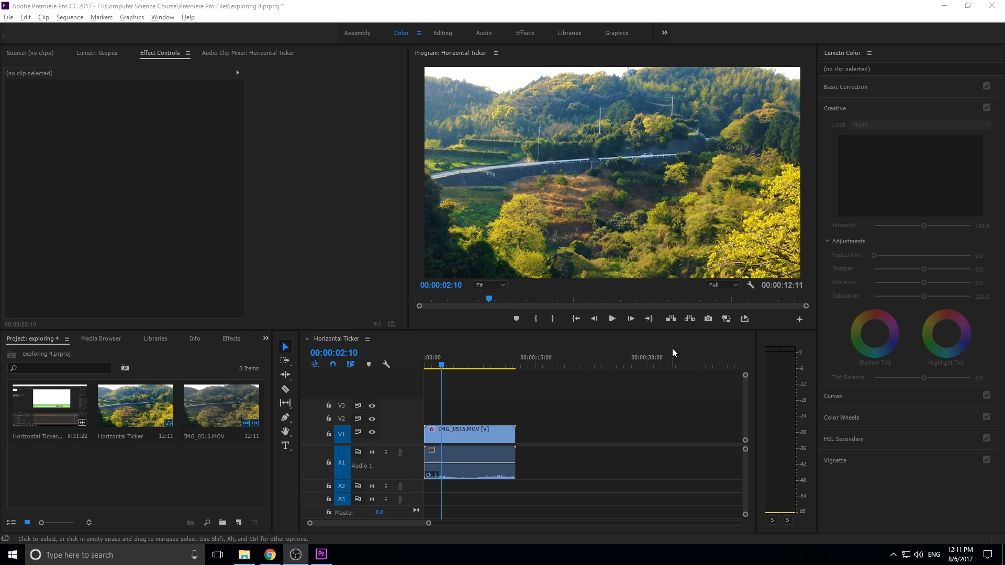
mouse_move(615, 405)
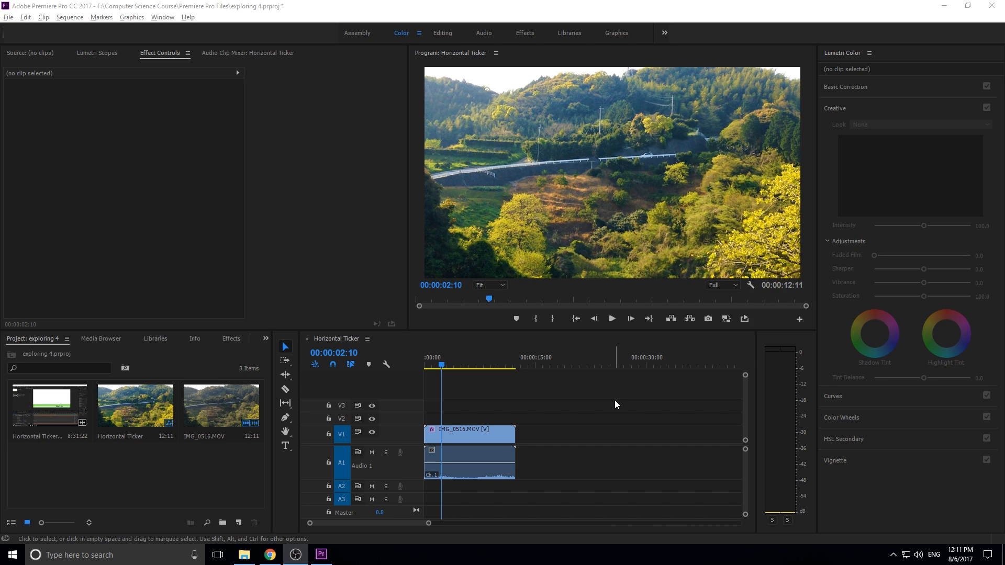
mouse_move(701, 343)
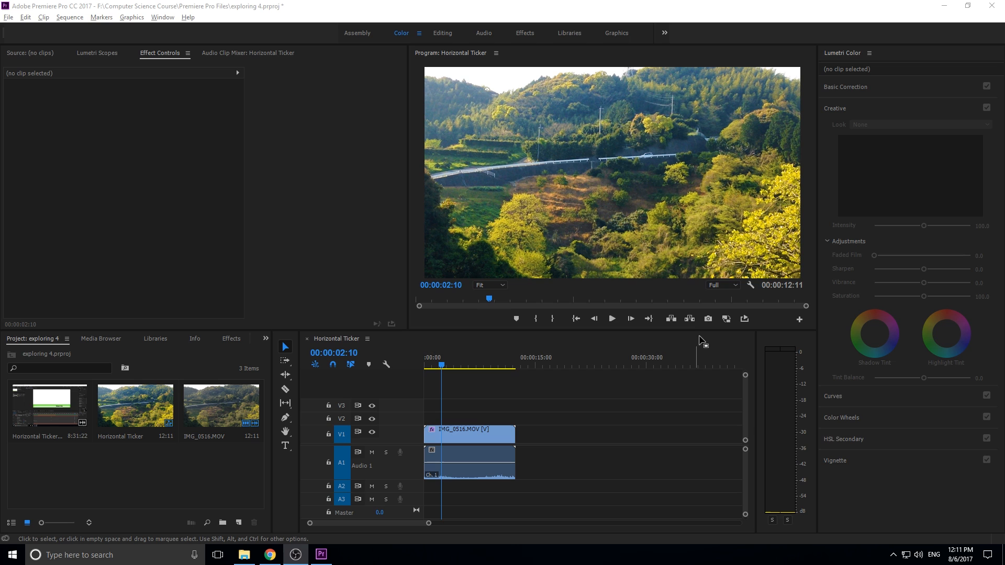
mouse_move(666, 355)
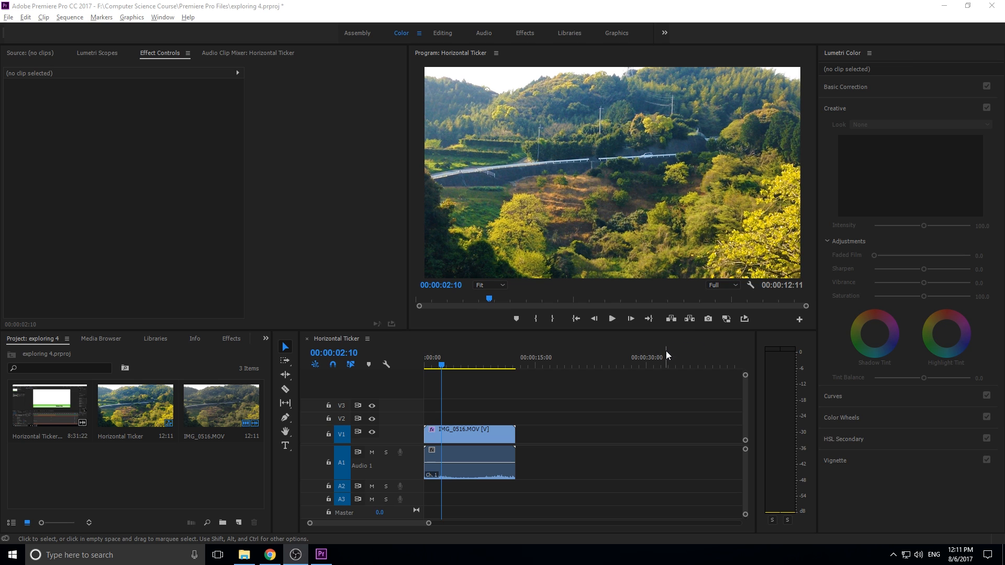
mouse_move(711, 351)
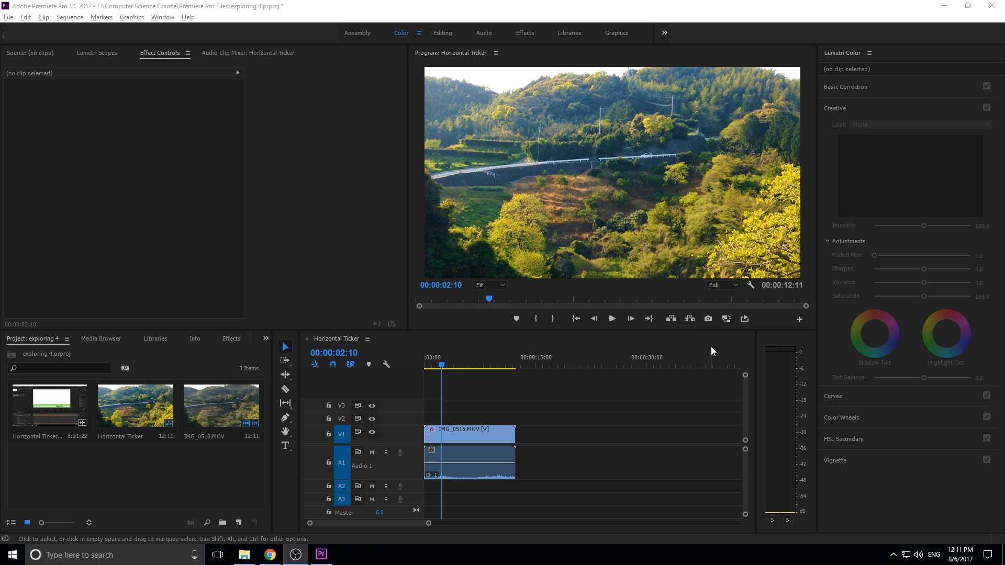
mouse_move(664, 353)
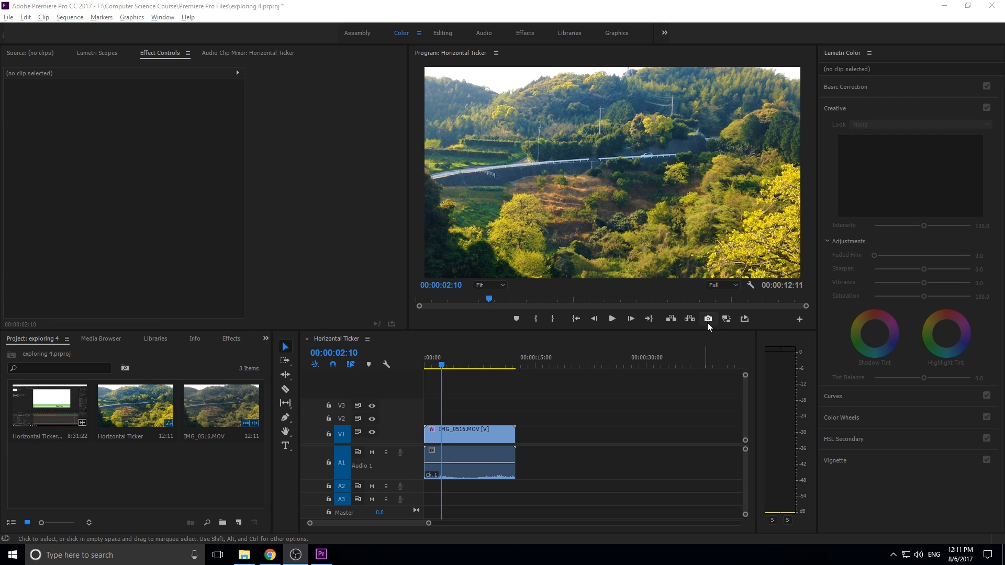
mouse_move(509, 314)
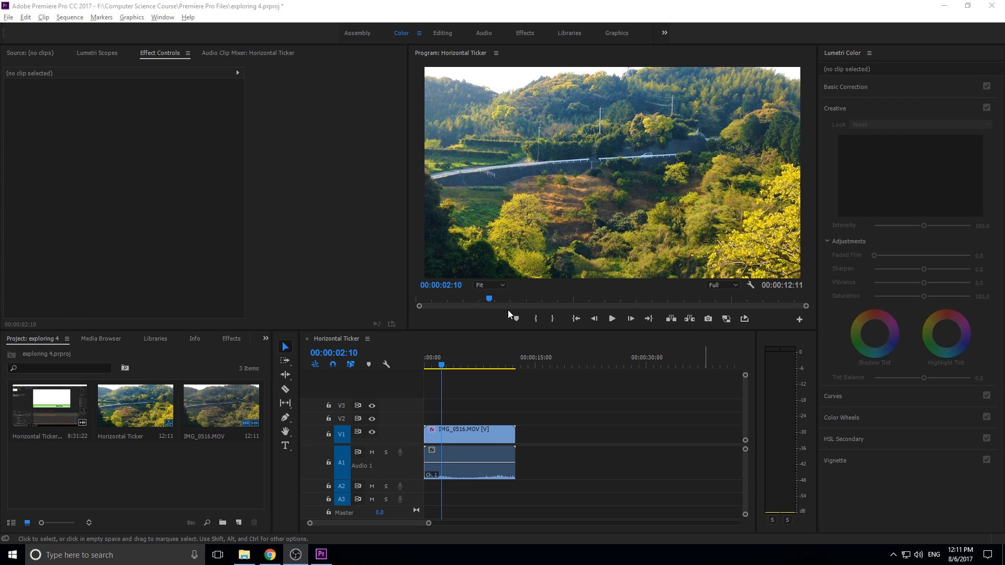
- Look at the monitor's button editor, then start an Export Frame named Mountain Scene
left_click(798, 319)
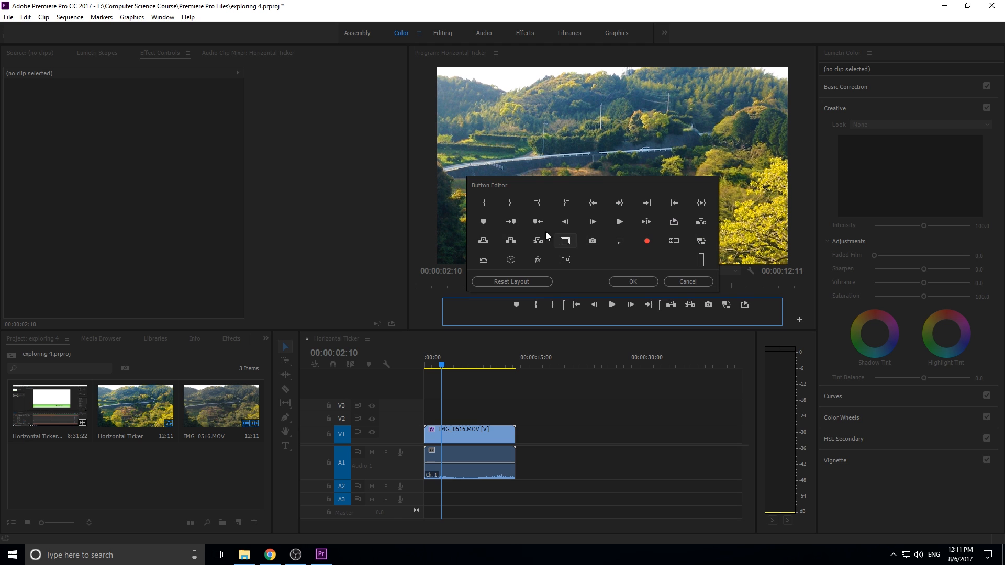
mouse_move(720, 339)
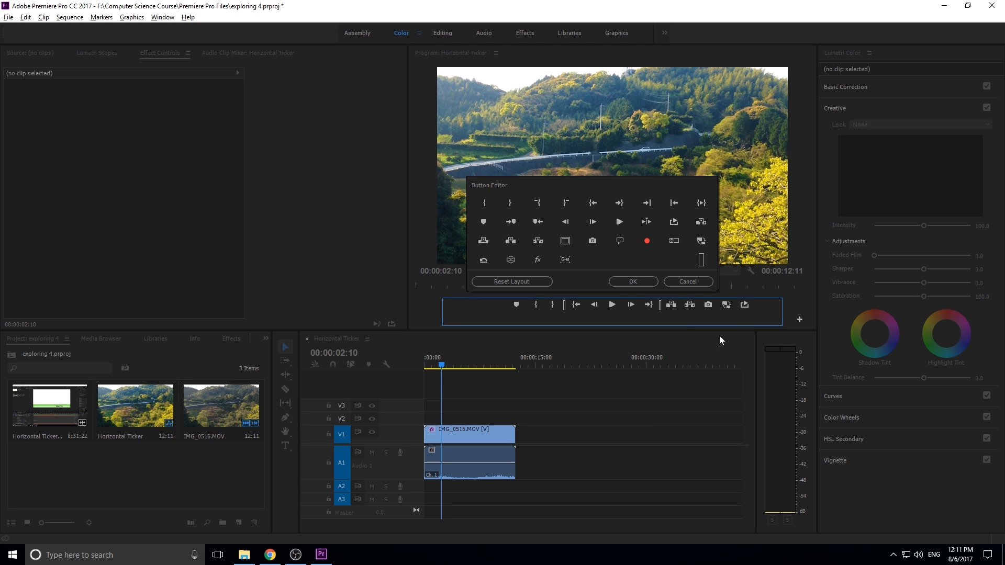
left_click(631, 281)
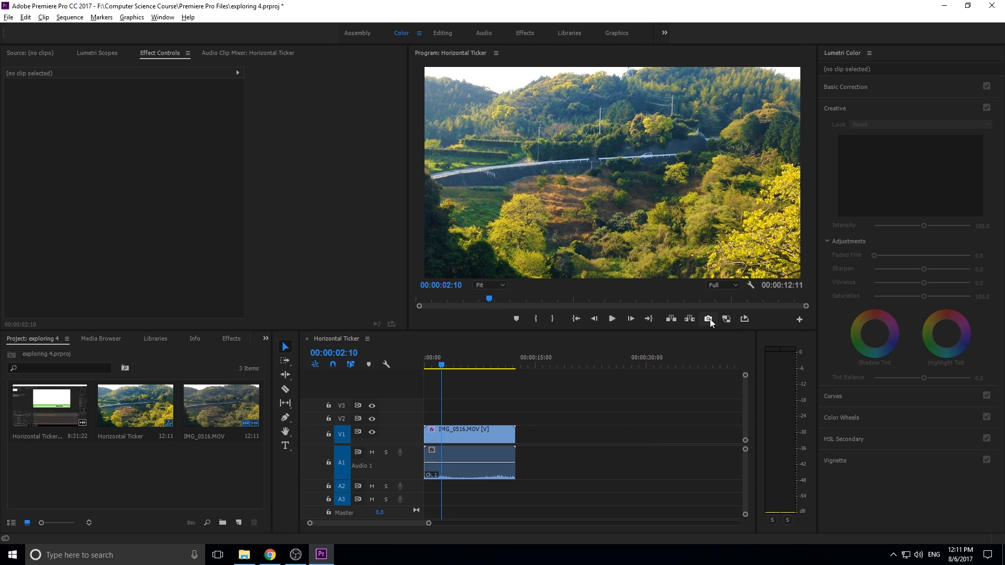
mouse_move(708, 319)
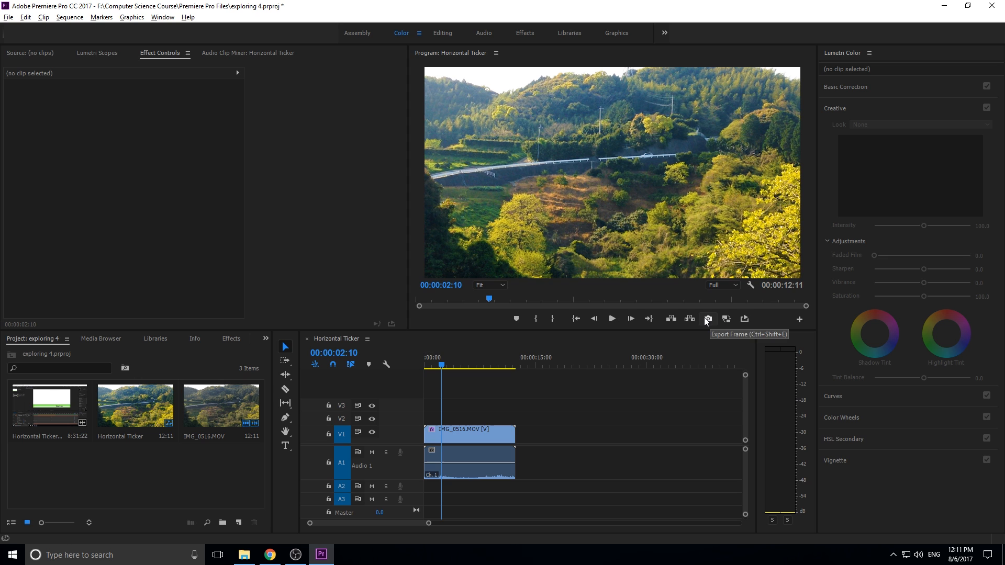
left_click(707, 318)
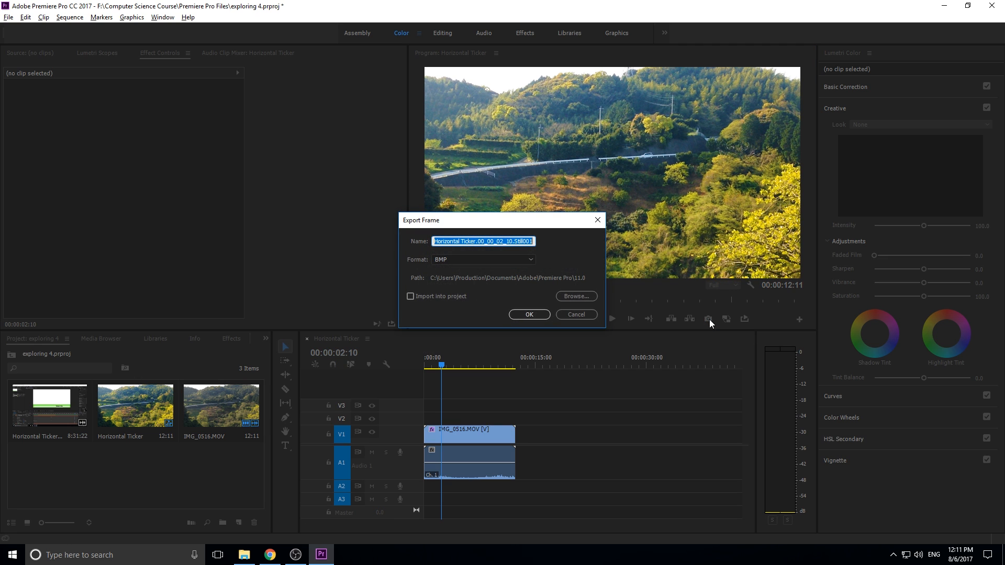
mouse_move(507, 260)
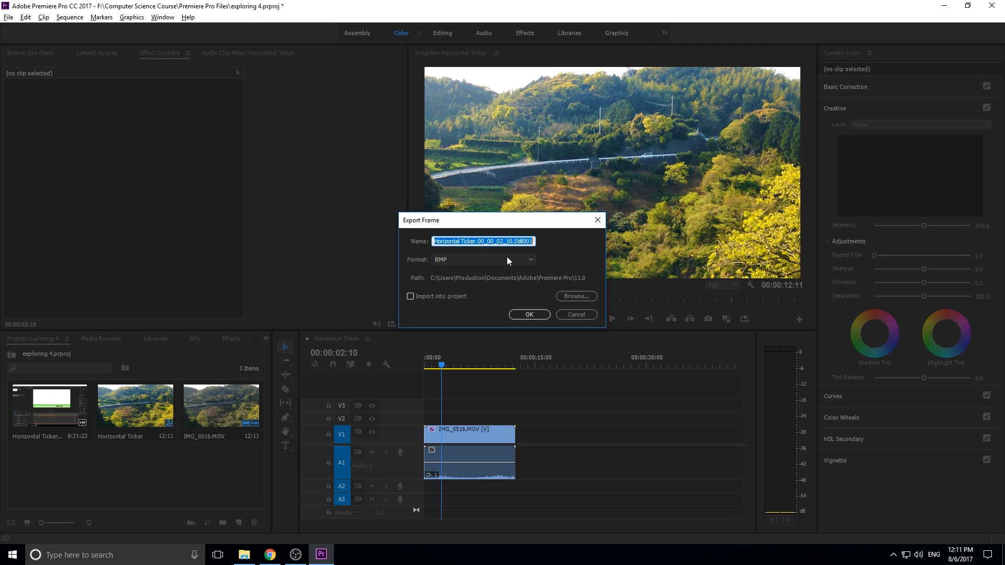
type("Mountain Scene")
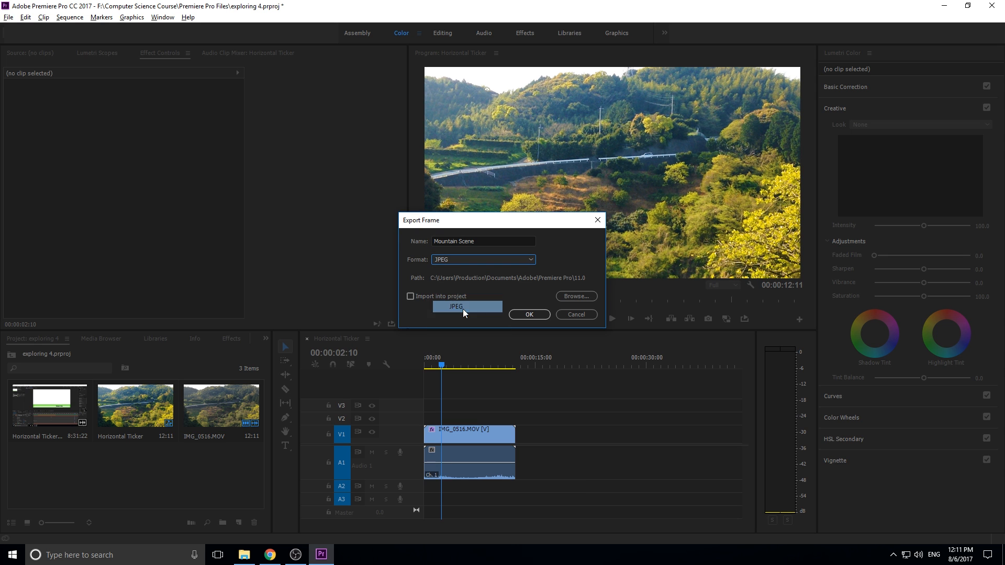
- Export Mountain Scene as a JPEG to the Desktop with Import into project ticked
left_click(574, 296)
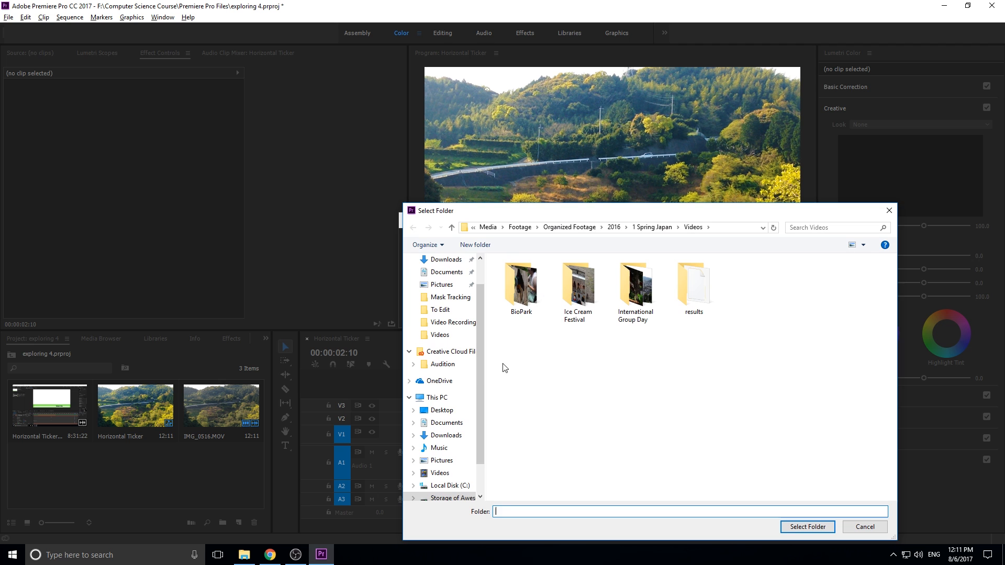
left_click(863, 525)
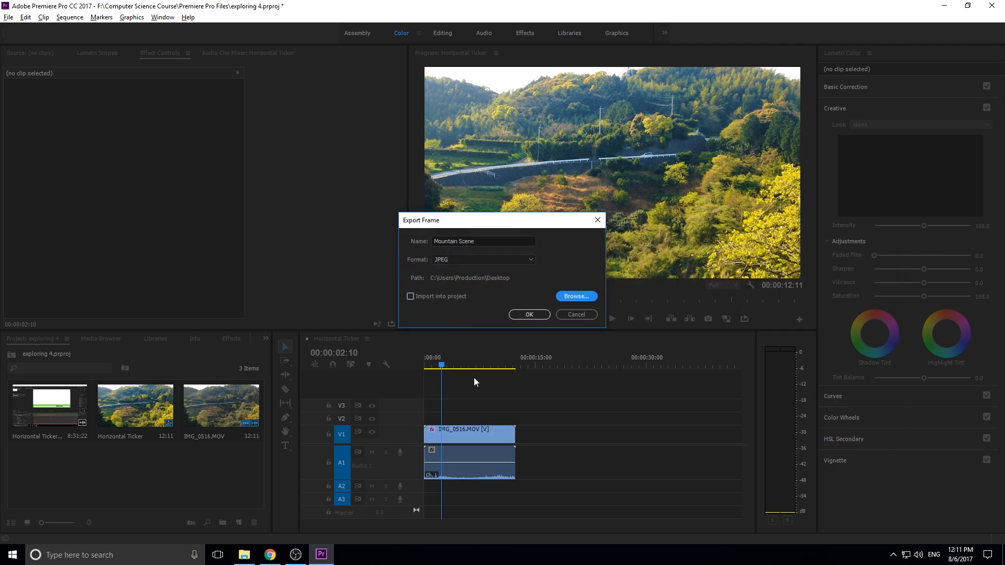
left_click(409, 296)
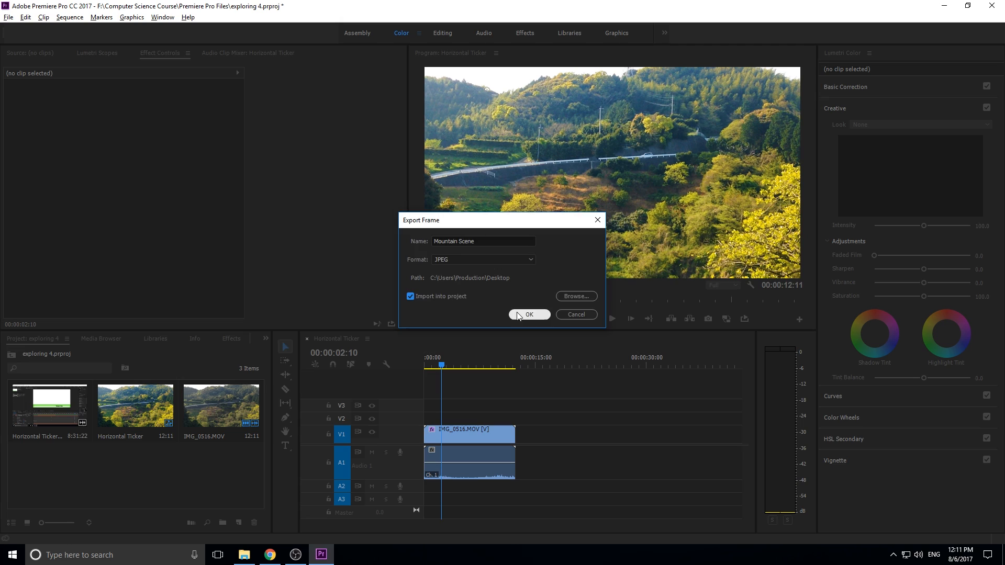
left_click(528, 314)
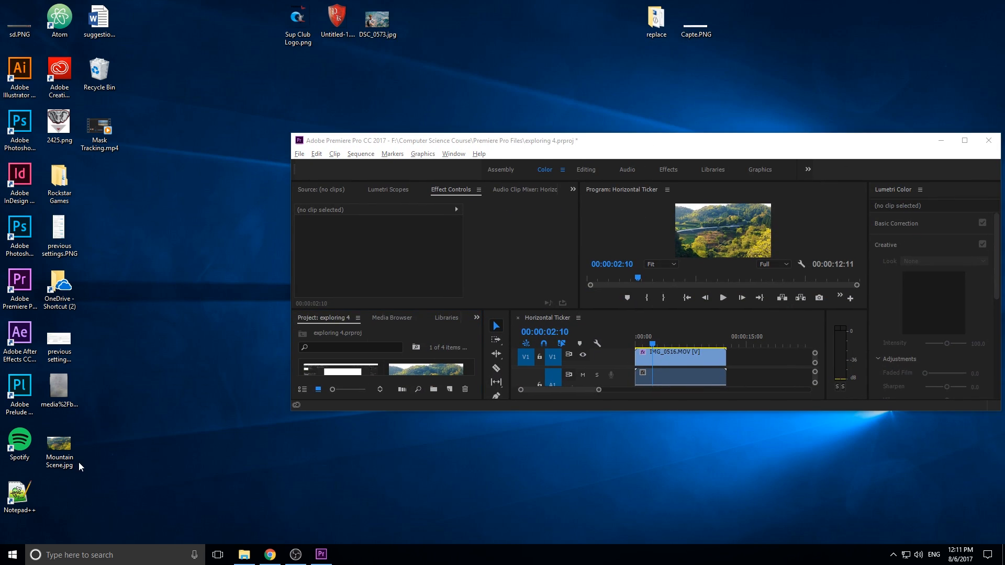
double_click(58, 443)
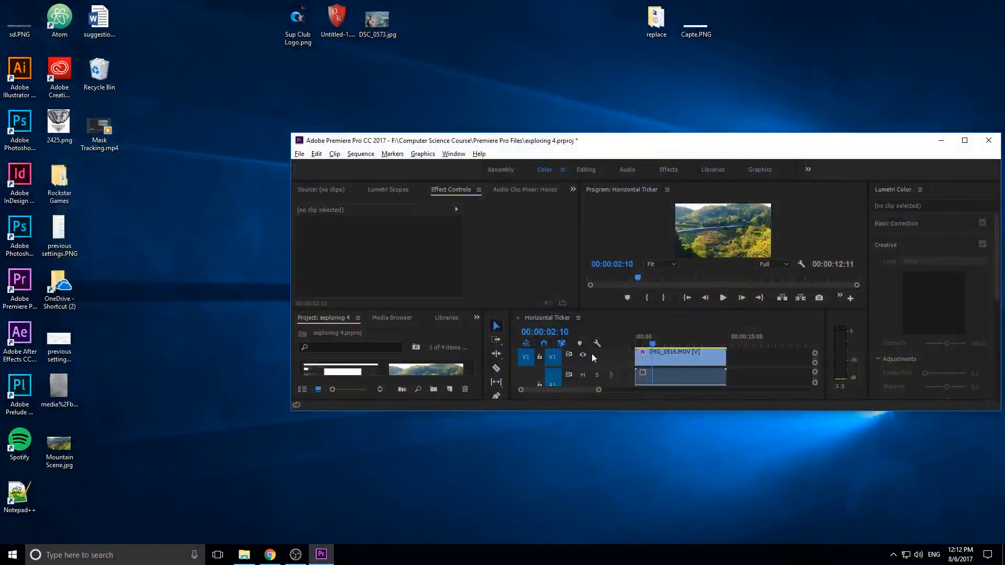
- Maximize Premiere and place Mountain Scene.jpg on track V3 above the mountain clip
left_click(964, 140)
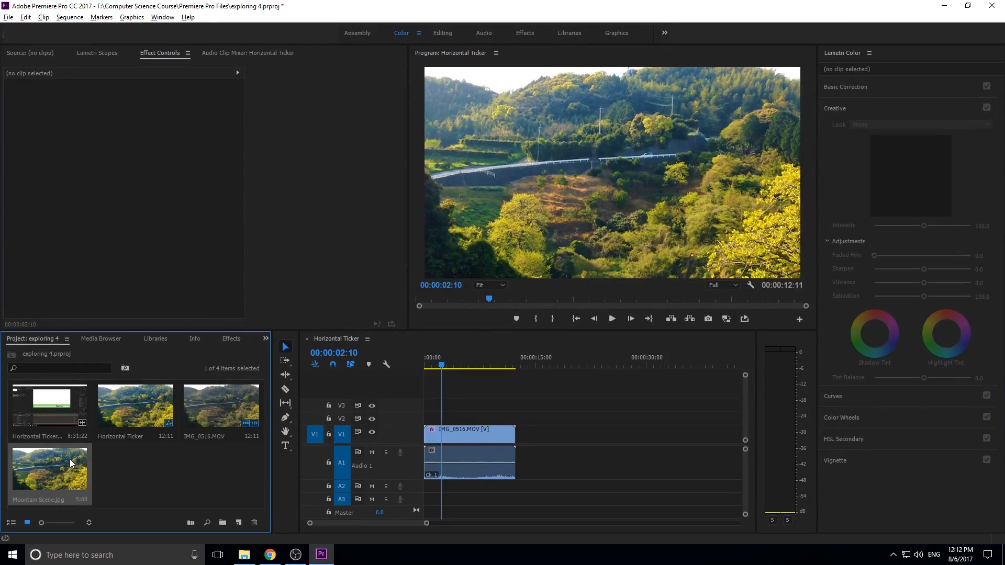
left_click_drag(49, 468, 459, 404)
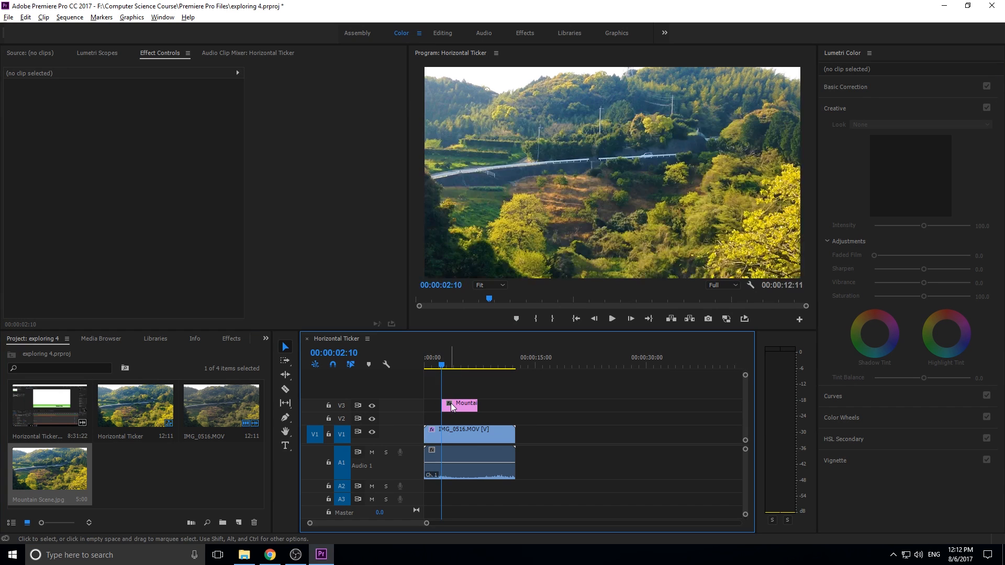
left_click(459, 404)
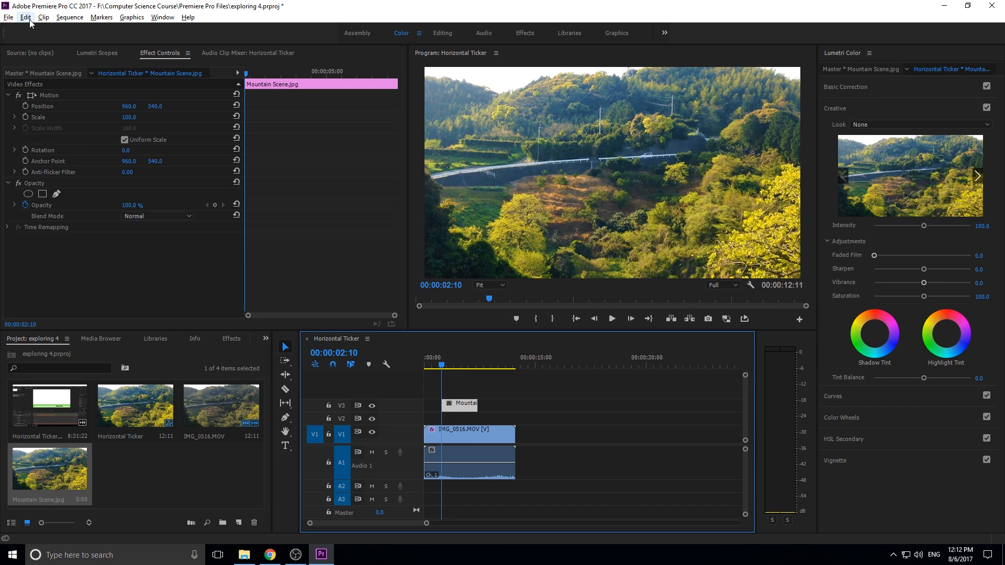
mouse_move(487, 239)
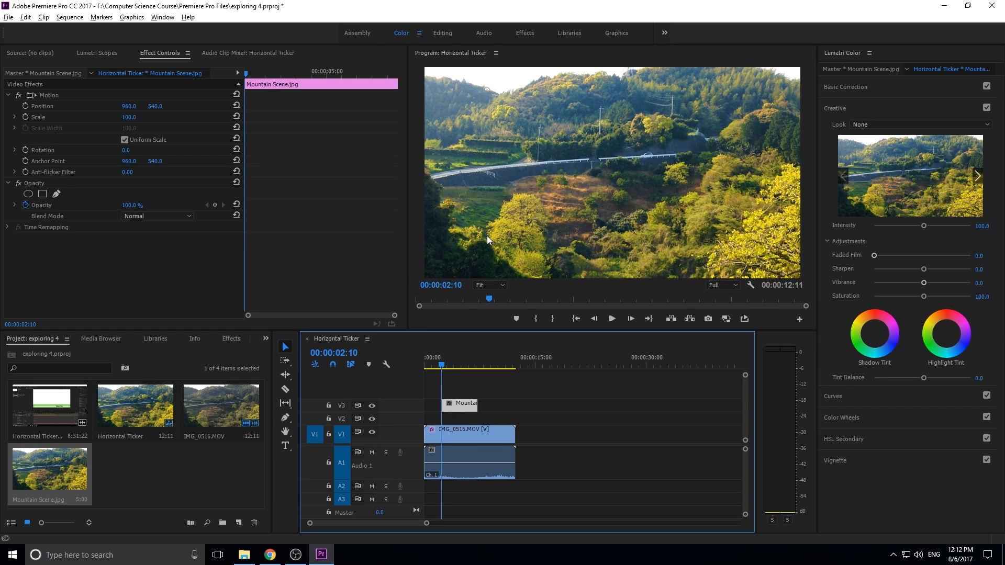
mouse_move(157, 482)
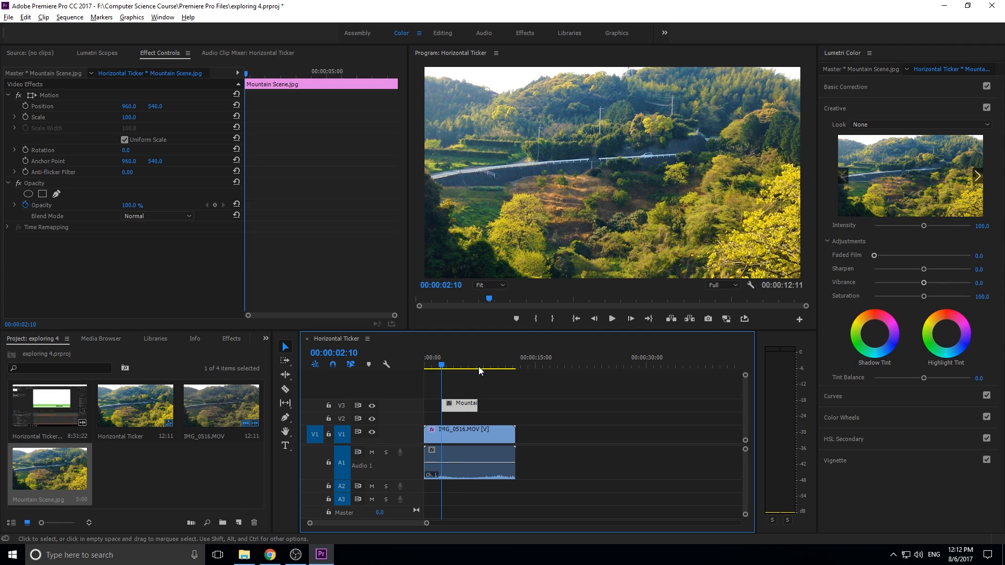
mouse_move(474, 411)
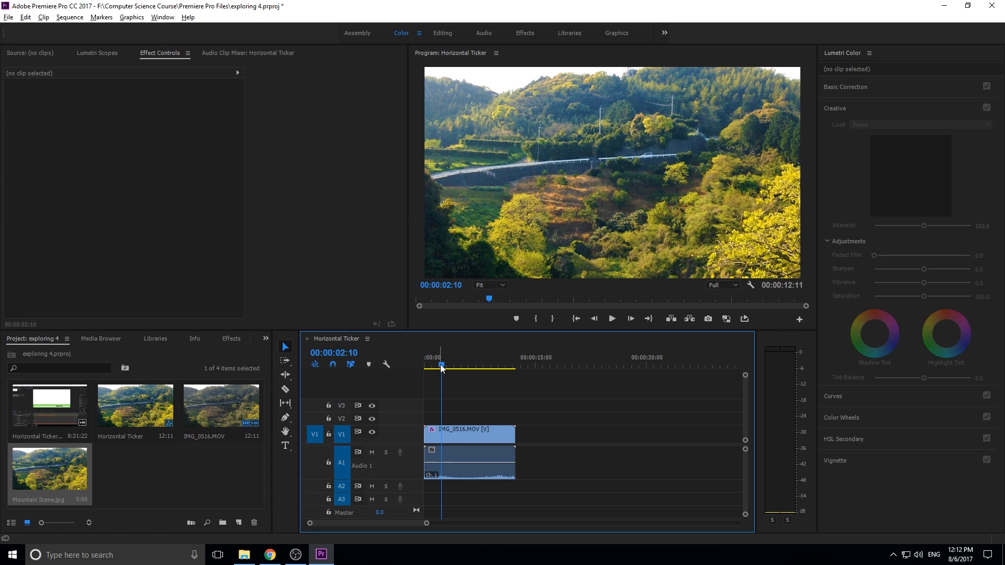
- Export JPEG frames at 00:00:04:18 and 00:00:07:10 into the project bin
left_click(451, 366)
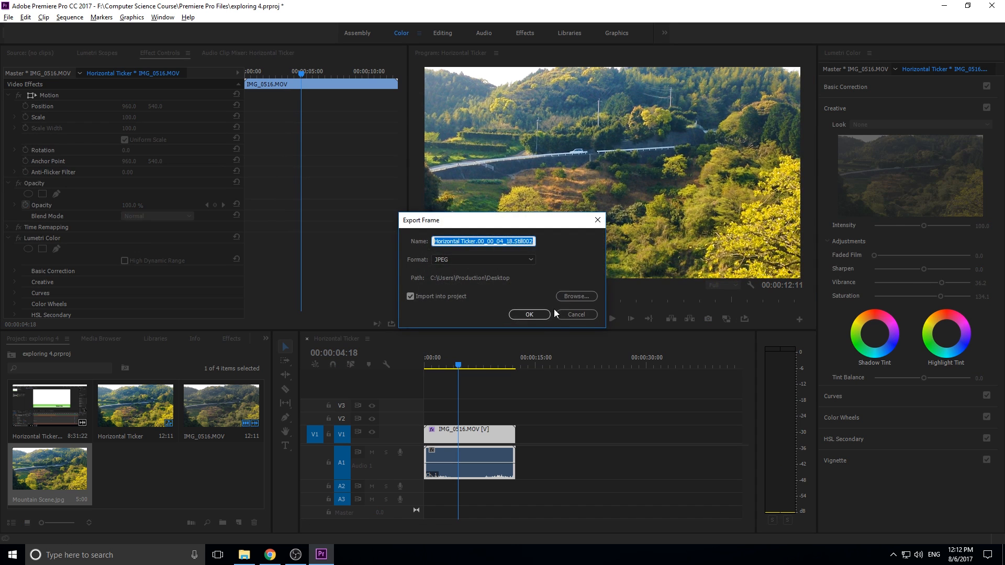
left_click(528, 314)
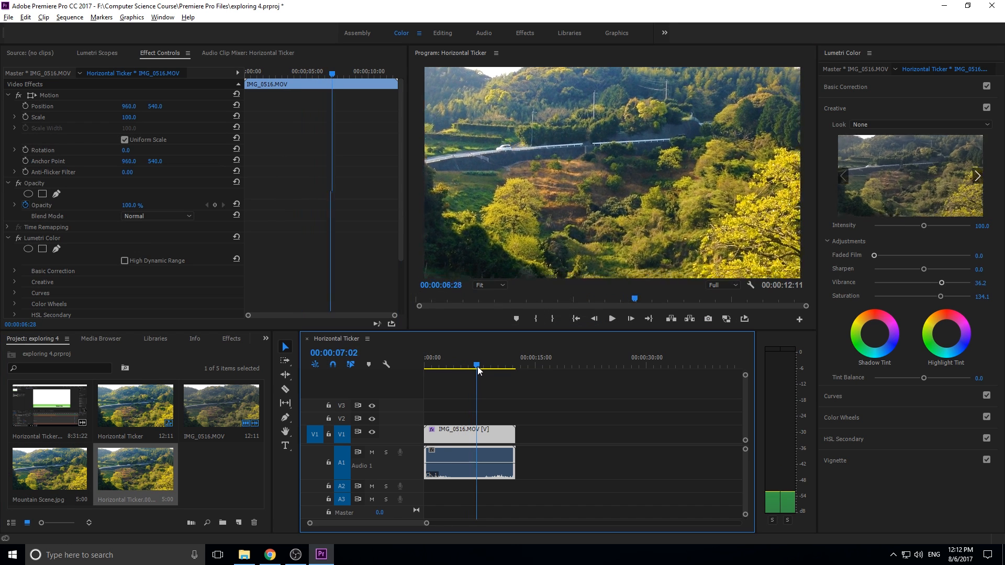
left_click(708, 319)
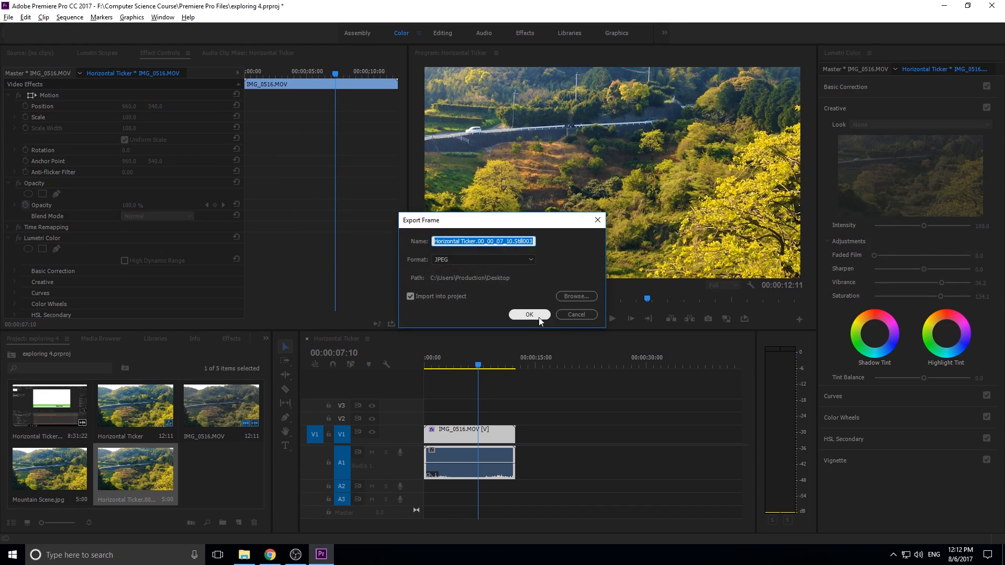
left_click(528, 315)
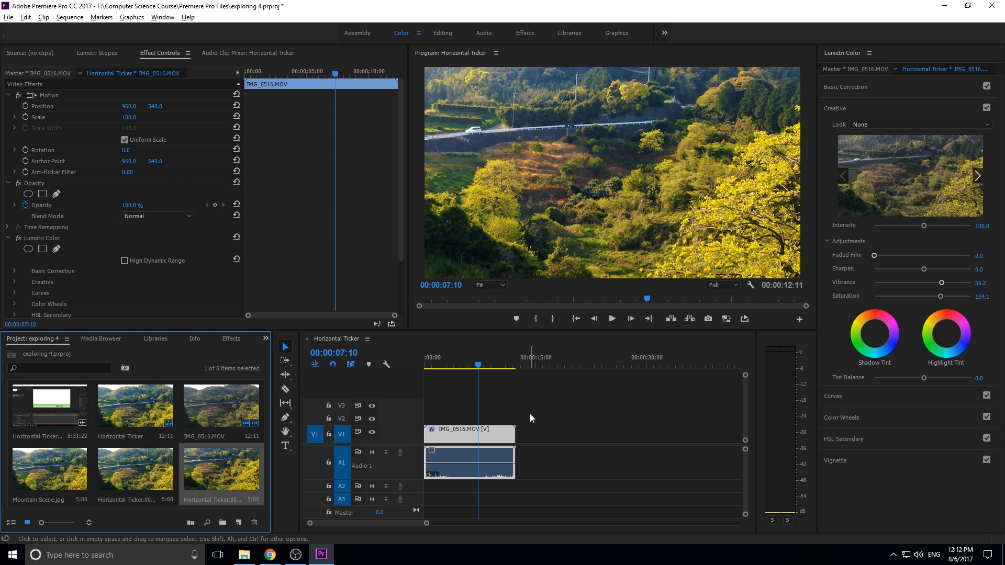
mouse_move(602, 408)
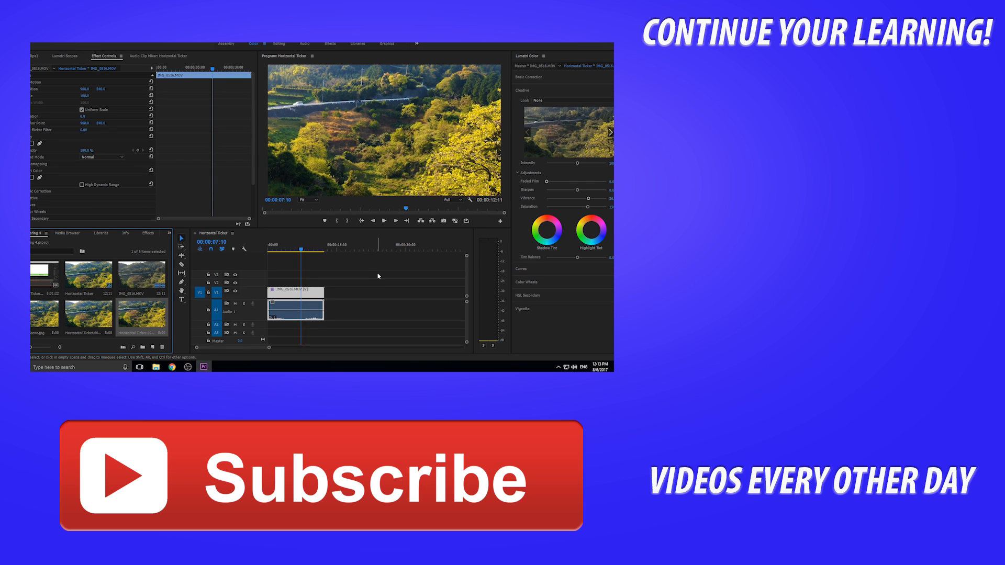
mouse_move(378, 268)
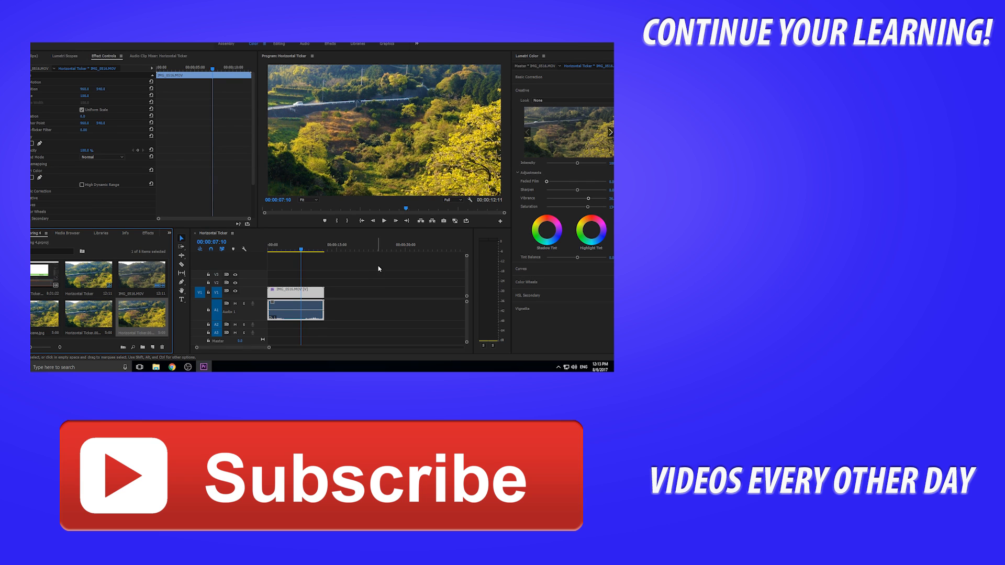